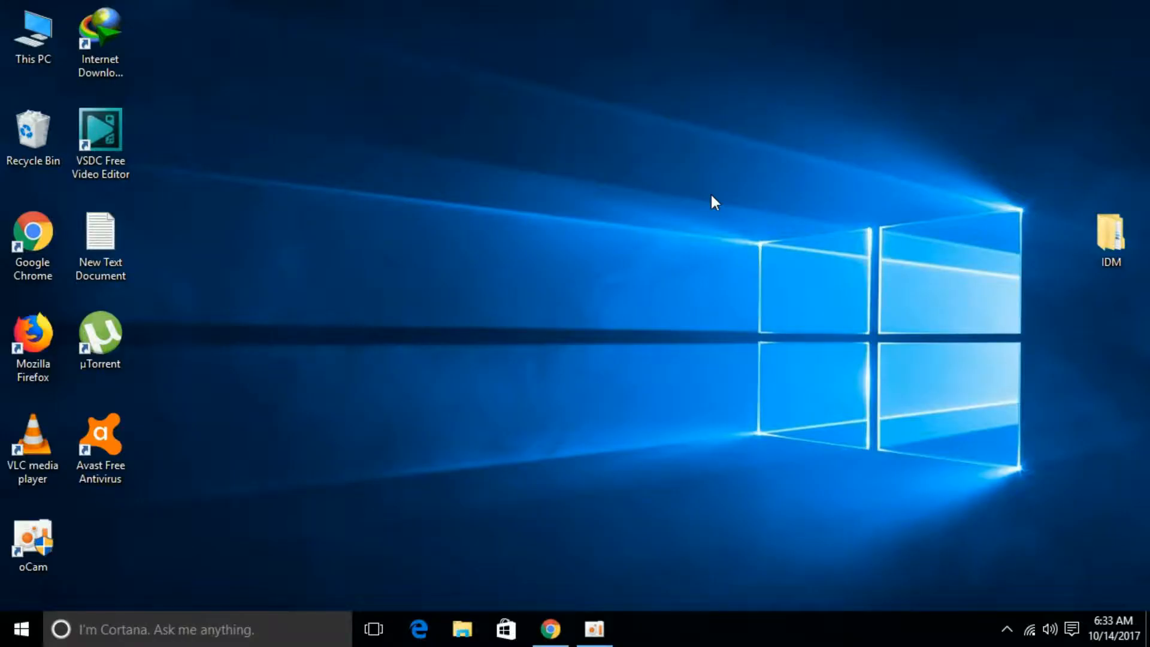
mouse_move(596, 537)
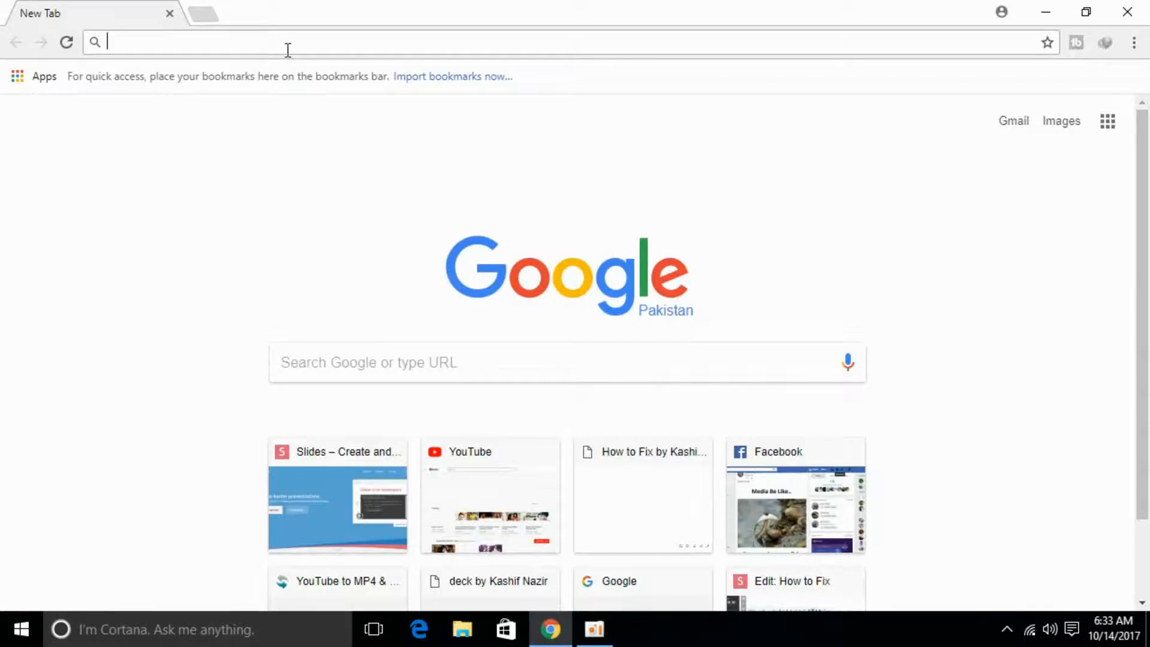
Search Google for 'microsoft visual c++ latest'.
type("micrsoft visual c++")
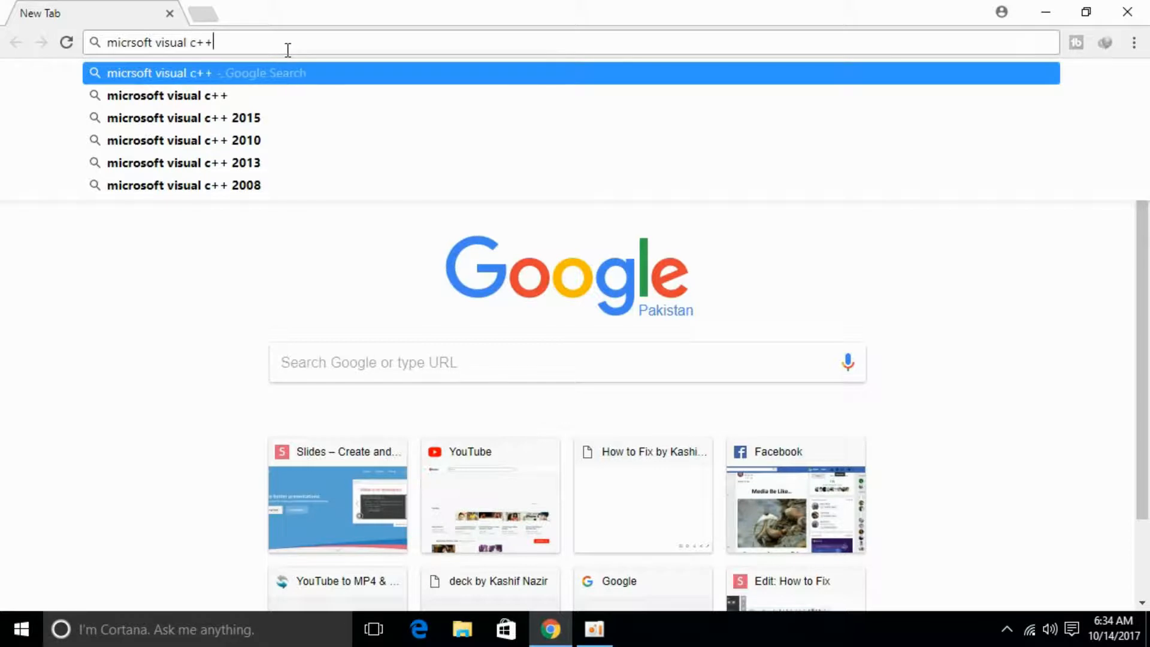
type("la")
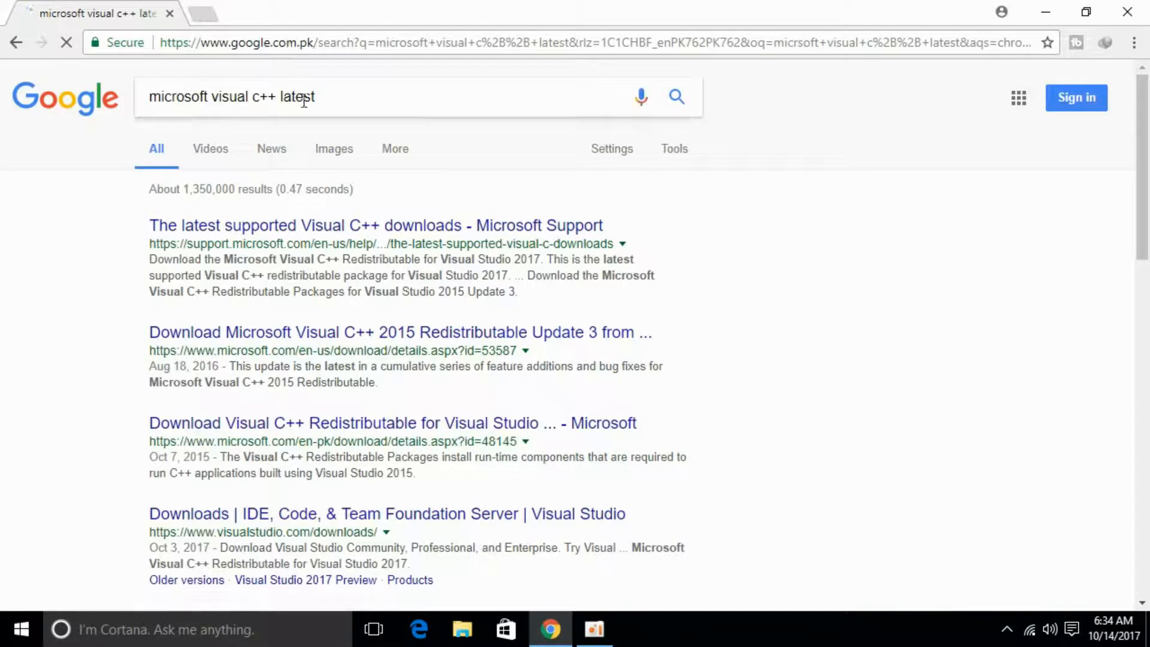
mouse_move(337, 337)
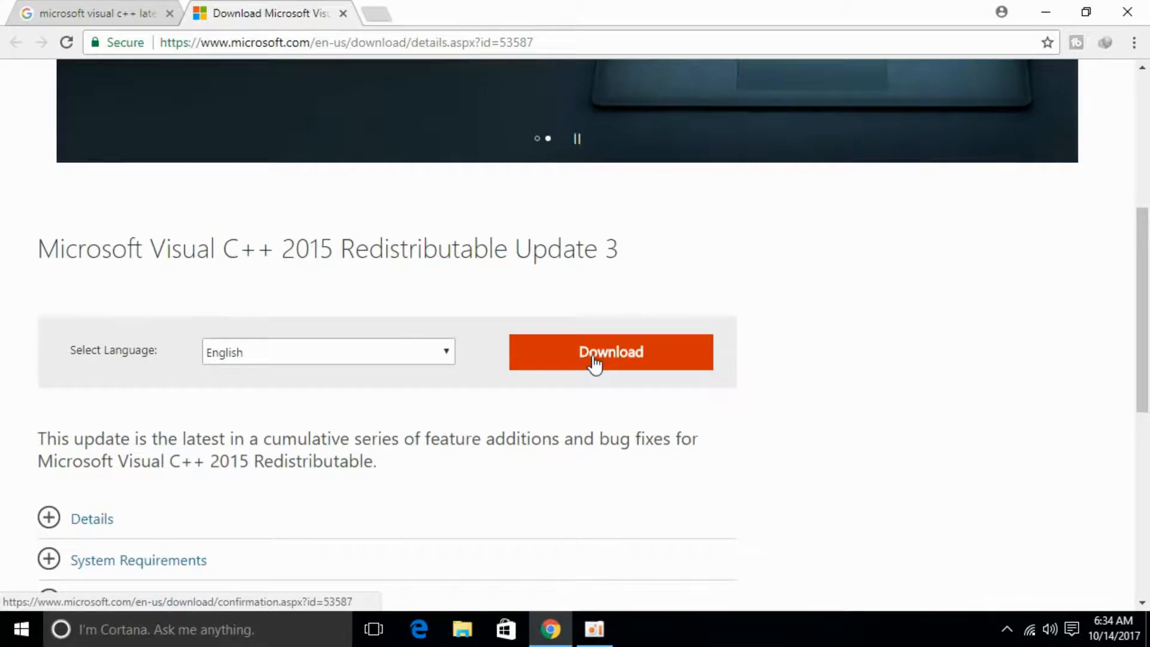
Open the Visual C++ 2015 Redistributable Update 3 result and its Download chooser.
left_click(592, 361)
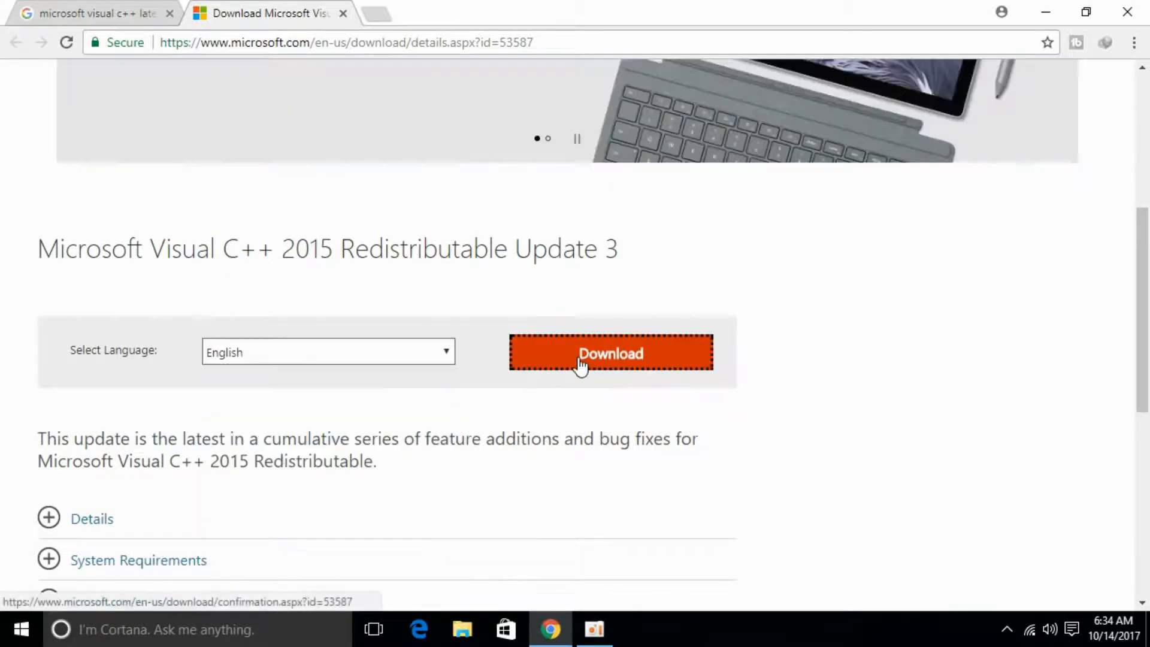
left_click(611, 353)
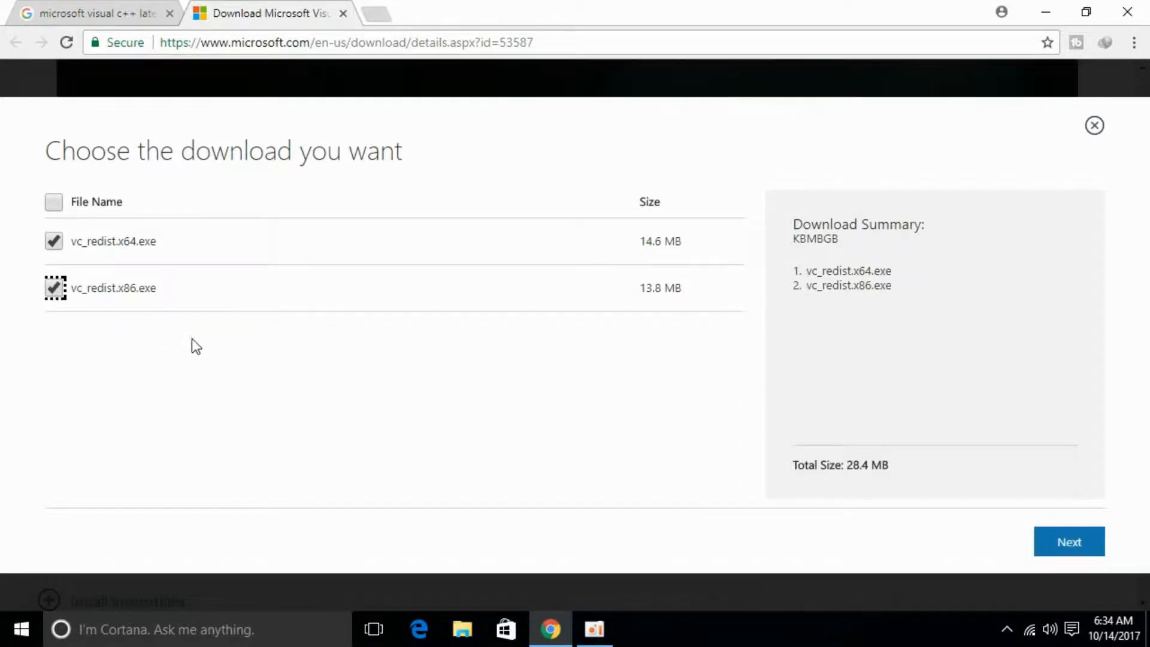
Select both vc_redist.x64.exe and vc_redist.x86.exe and download them.
left_click(1069, 542)
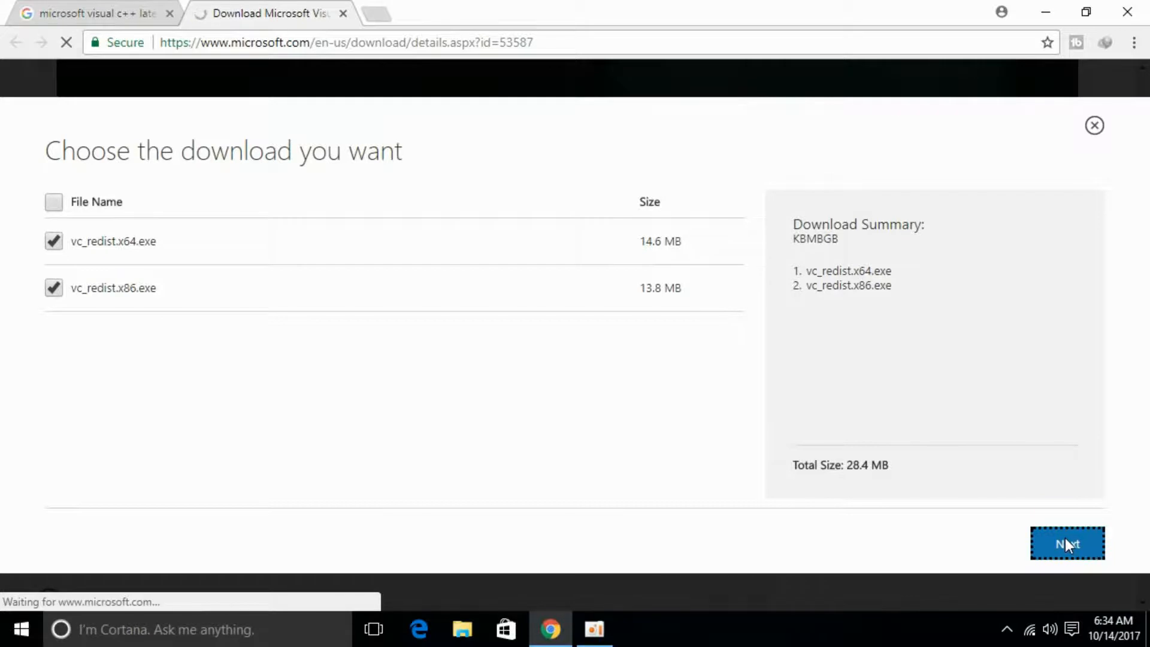
left_click(1066, 543)
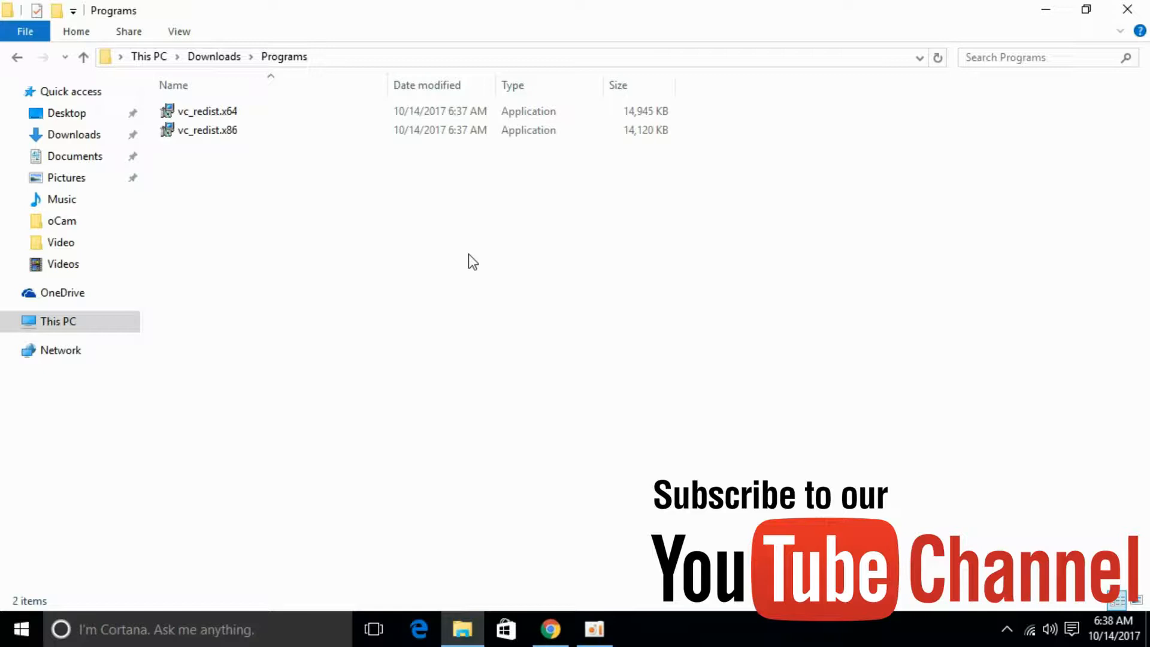
Run vc_redist.x86 from Downloads\Programs, install it, and close the successful setup.
right_click(207, 131)
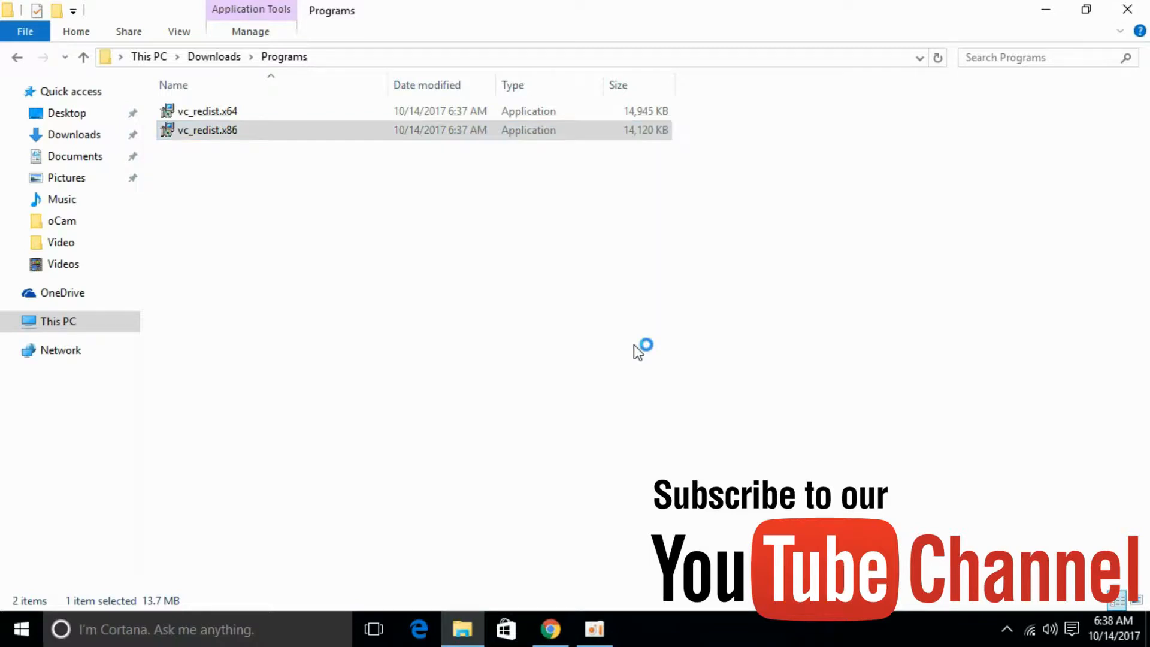
double_click(208, 130)
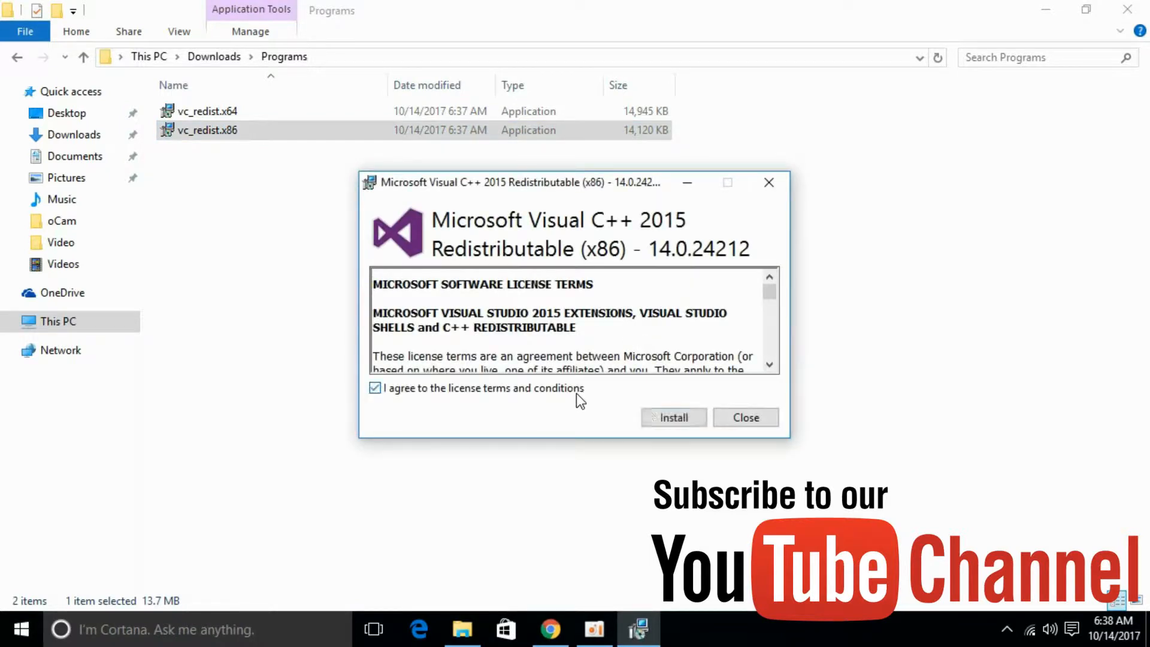
left_click(674, 418)
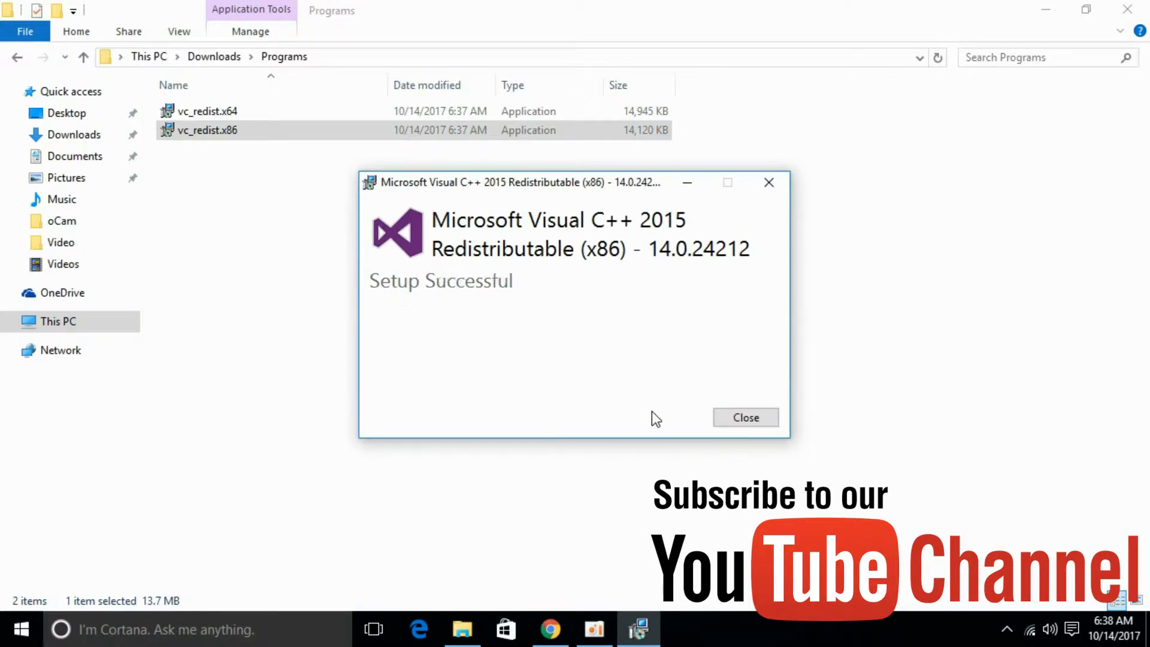
left_click(746, 418)
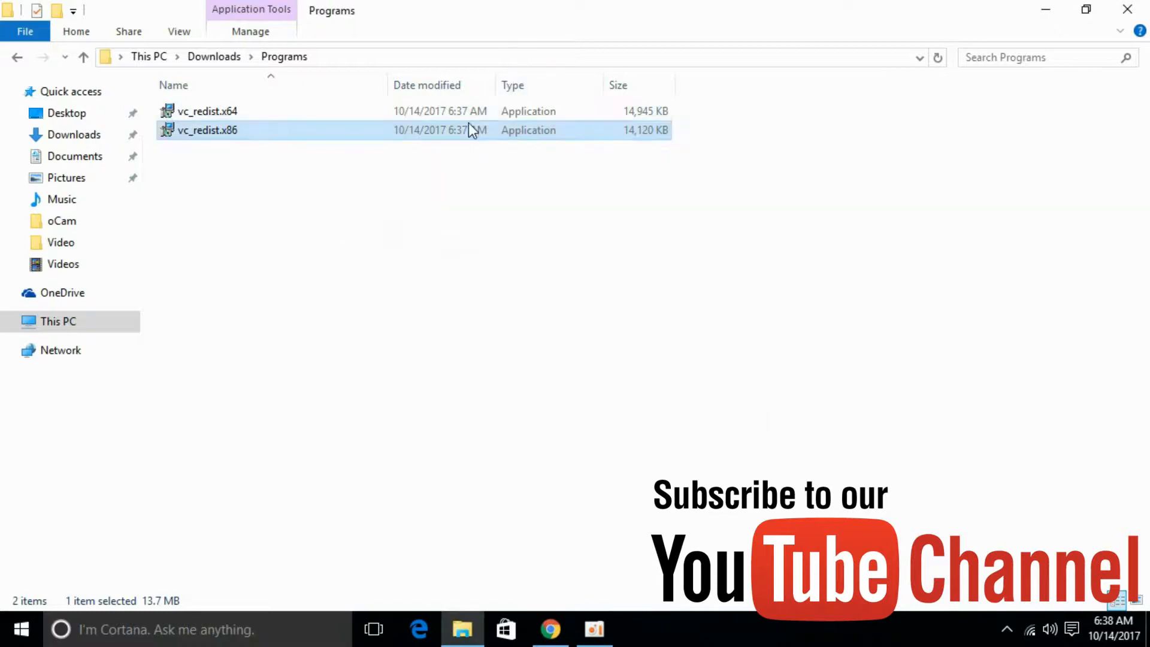
Run vc_redist.x64, install it, and close the installer after Setup Successful.
right_click(206, 111)
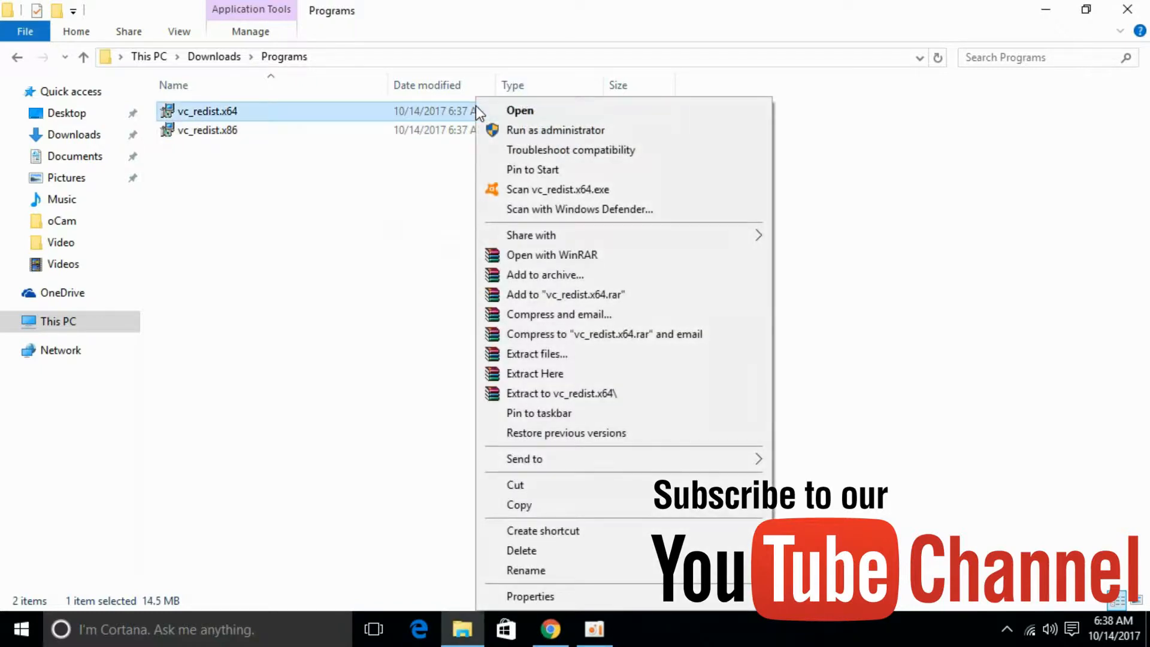
mouse_move(583, 137)
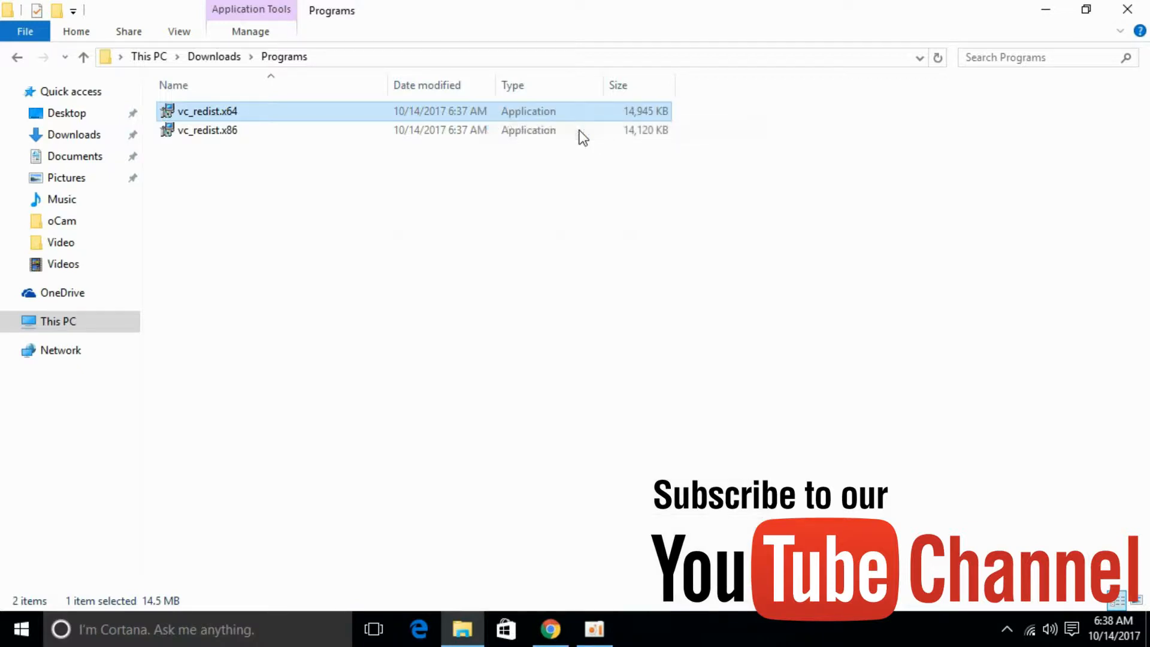
double_click(206, 112)
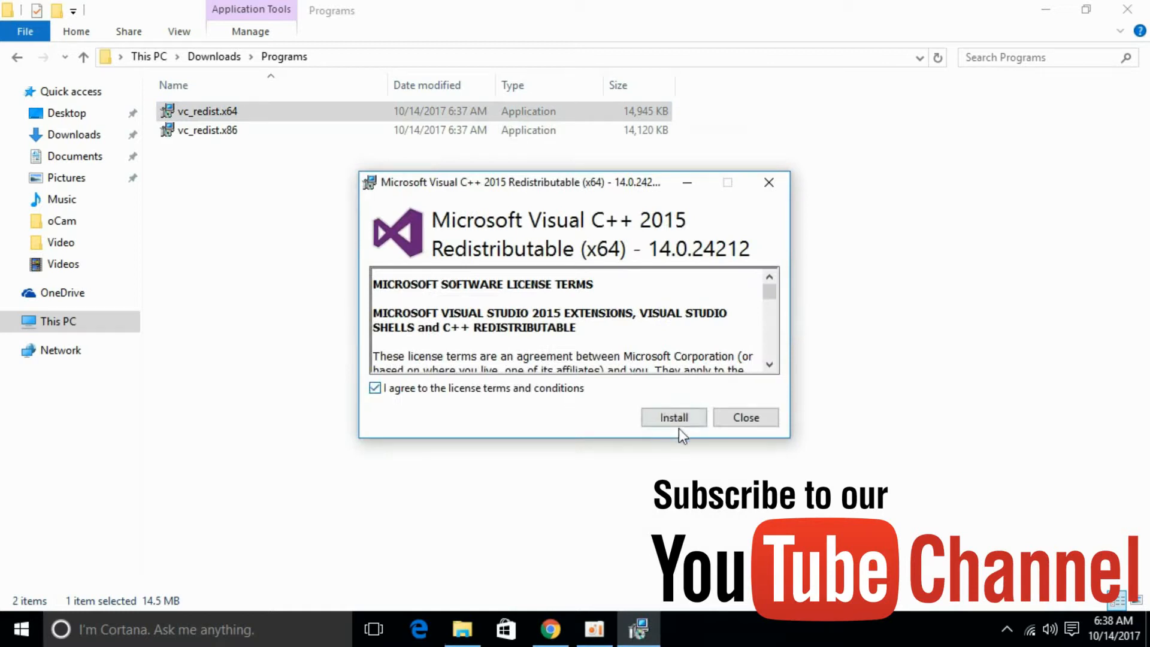
left_click(673, 417)
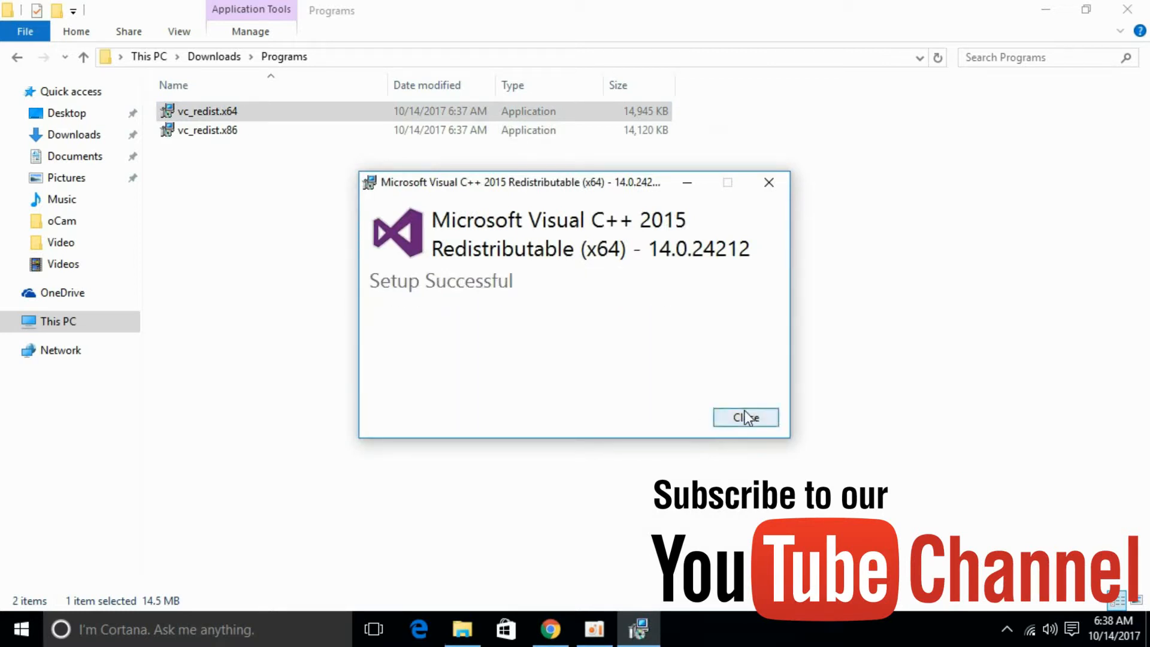
left_click(746, 417)
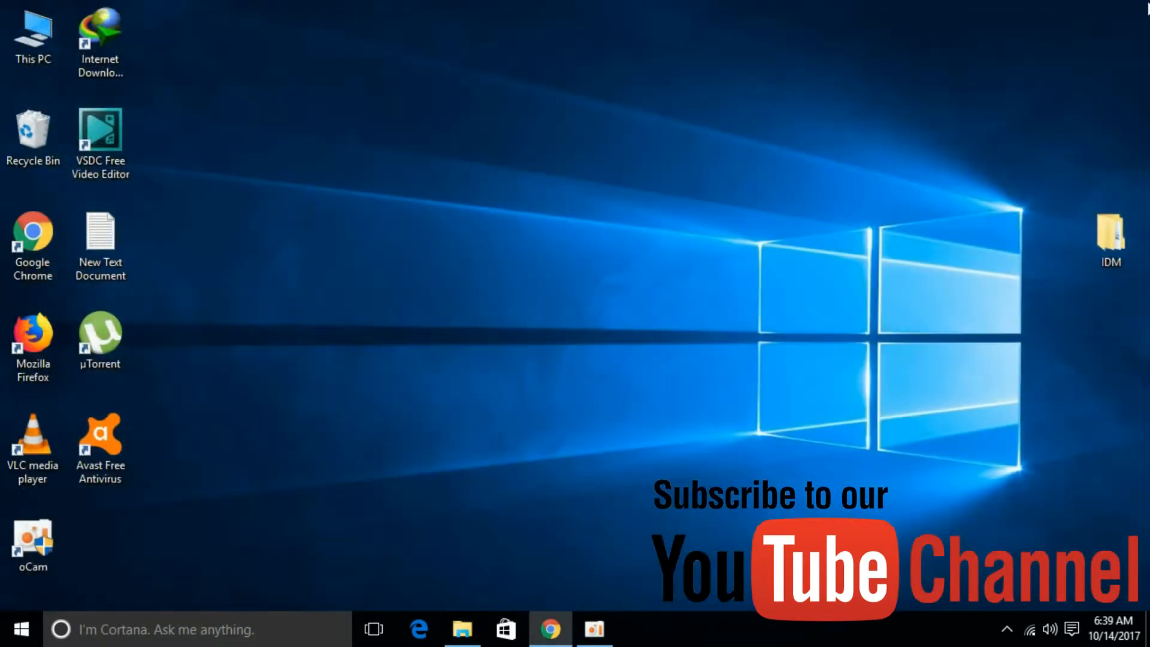